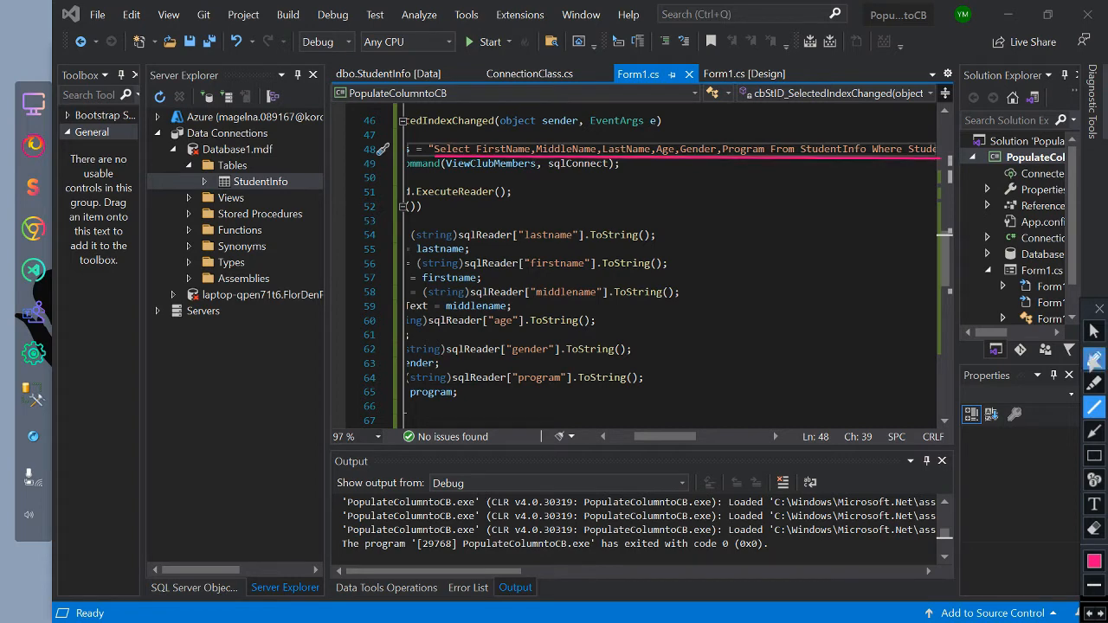
Build and launch the student info app in debug mode to show Form1's empty fields
{"action": "left_click", "coordinate": [490, 41]}
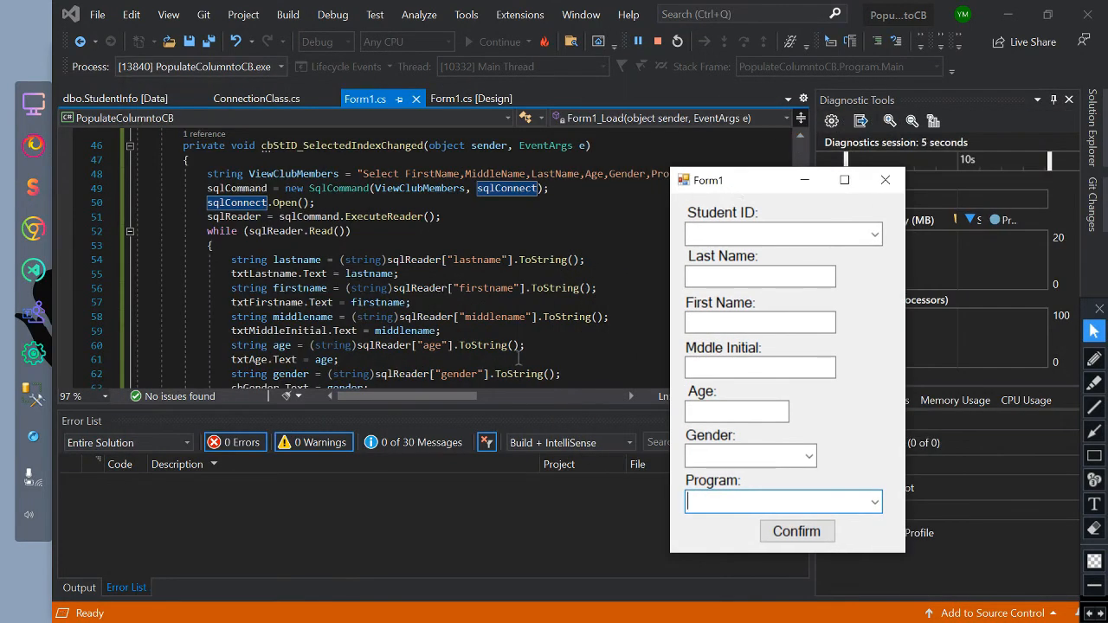